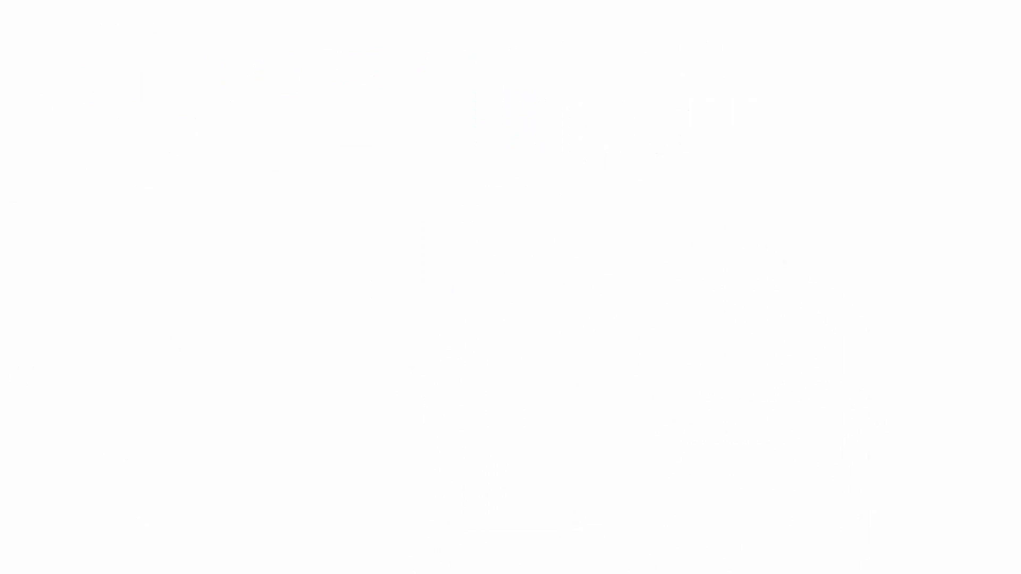
pyautogui.write('Chin h')
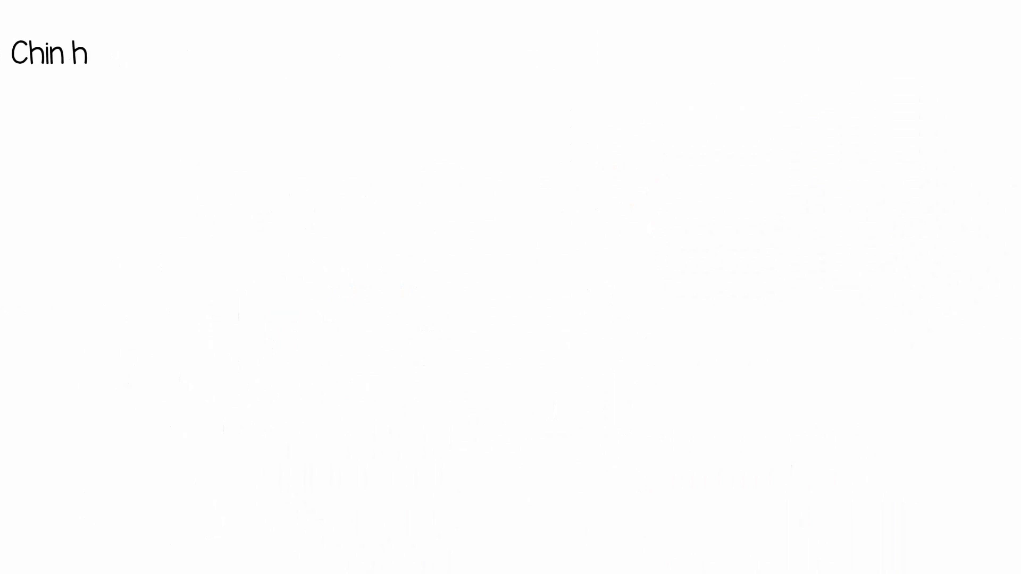